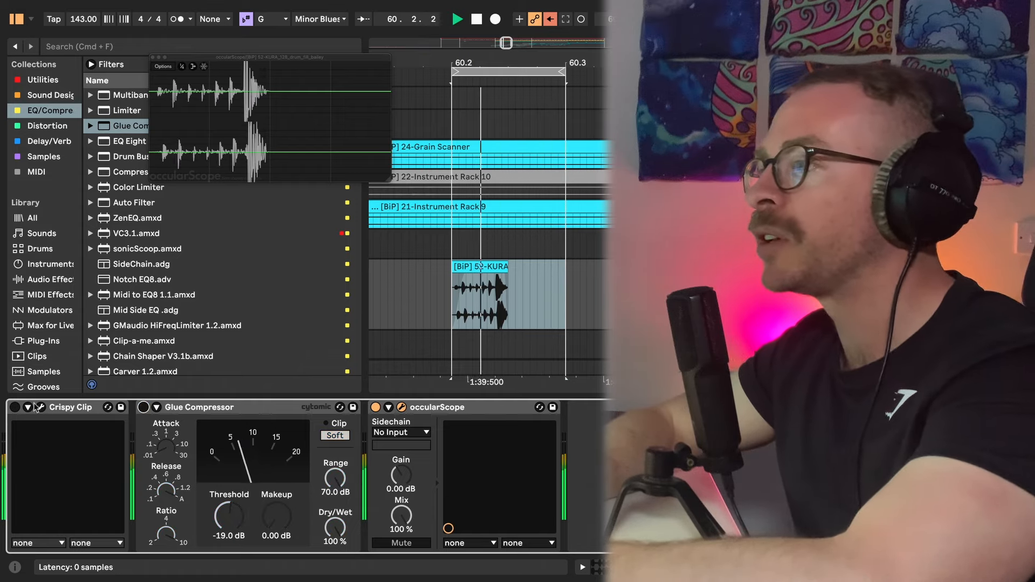
- Remove the Glue Compressor, leaving Crispy Clip and occularScope on the percussion track
{"action": "left_click", "coordinate": [14, 408]}
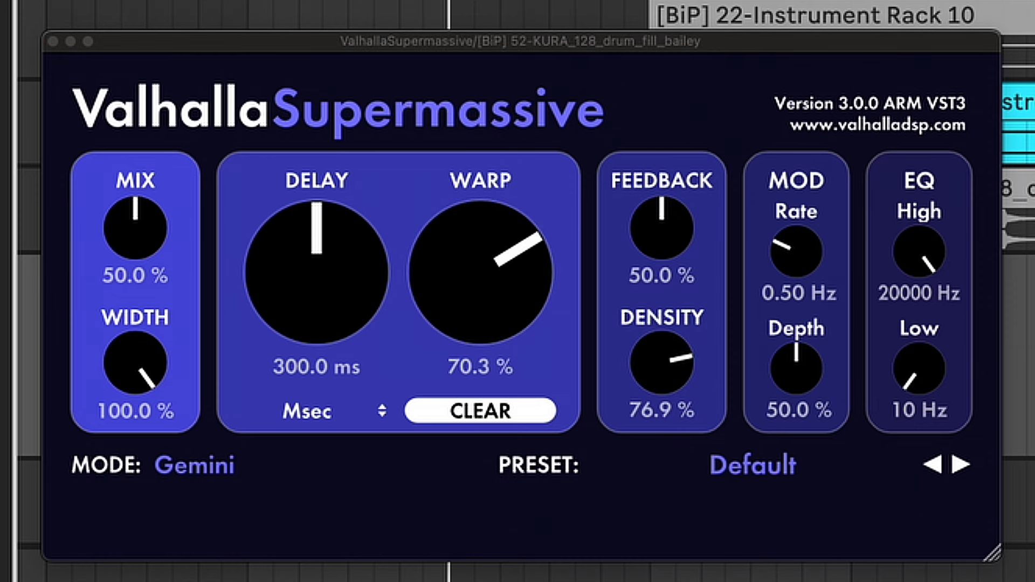
{"action": "mouse_move", "coordinate": [666, 245]}
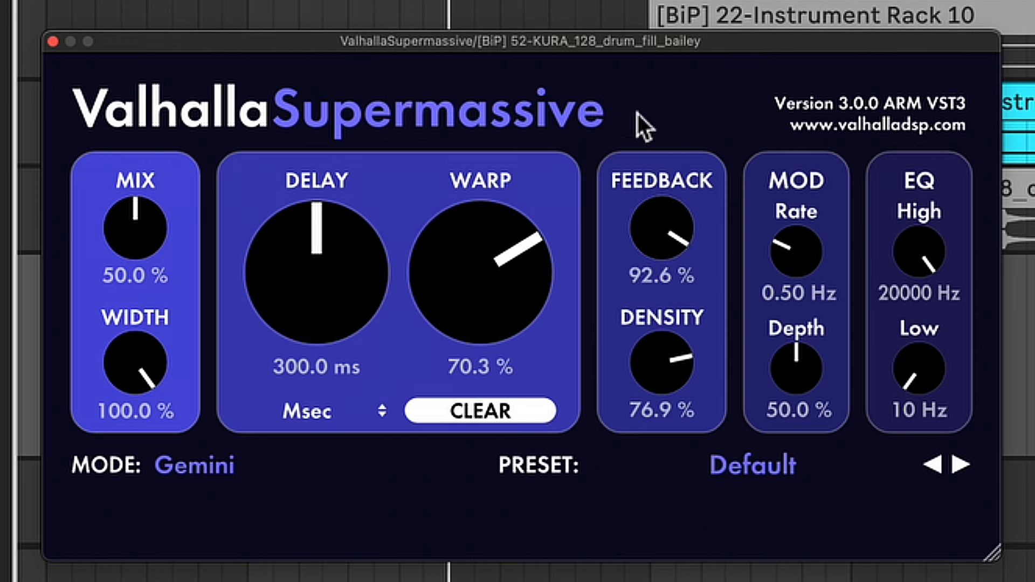
{"action": "mouse_move", "coordinate": [637, 301]}
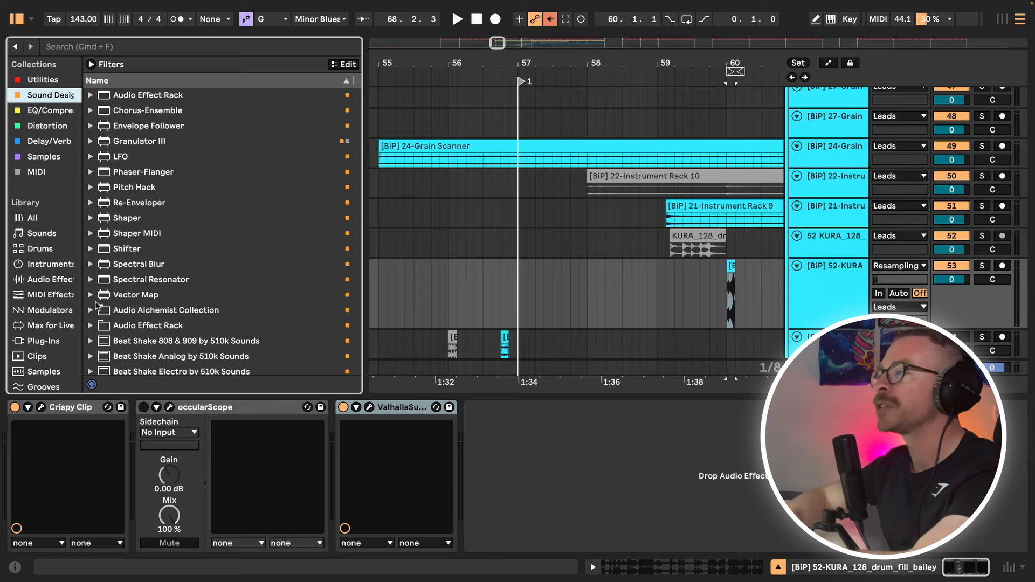
- Expand Audio Alchemist Collection's Effect Racks folder and select the Frequency Forge rack
{"action": "left_click", "coordinate": [89, 310]}
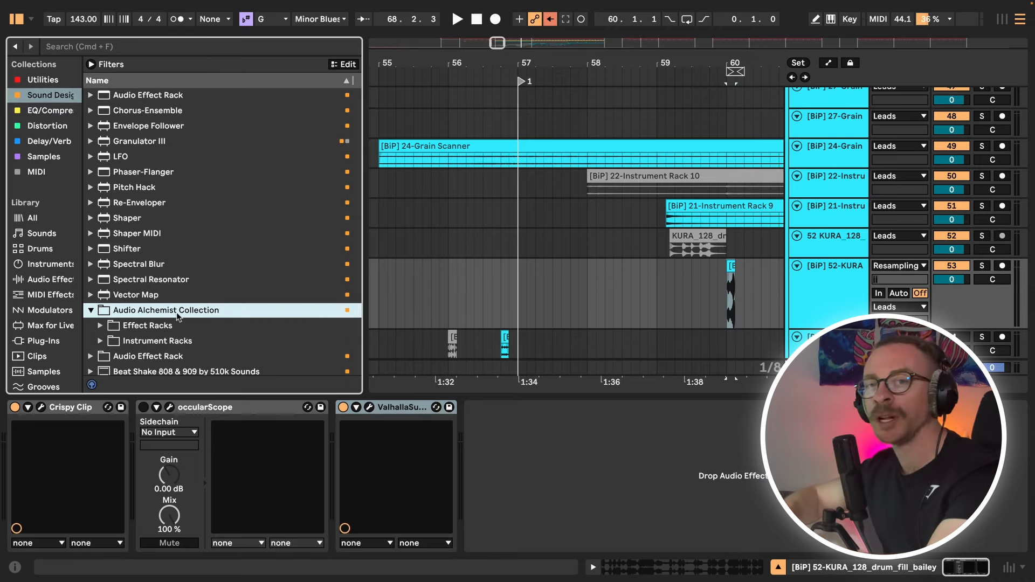
{"action": "left_click", "coordinate": [99, 114]}
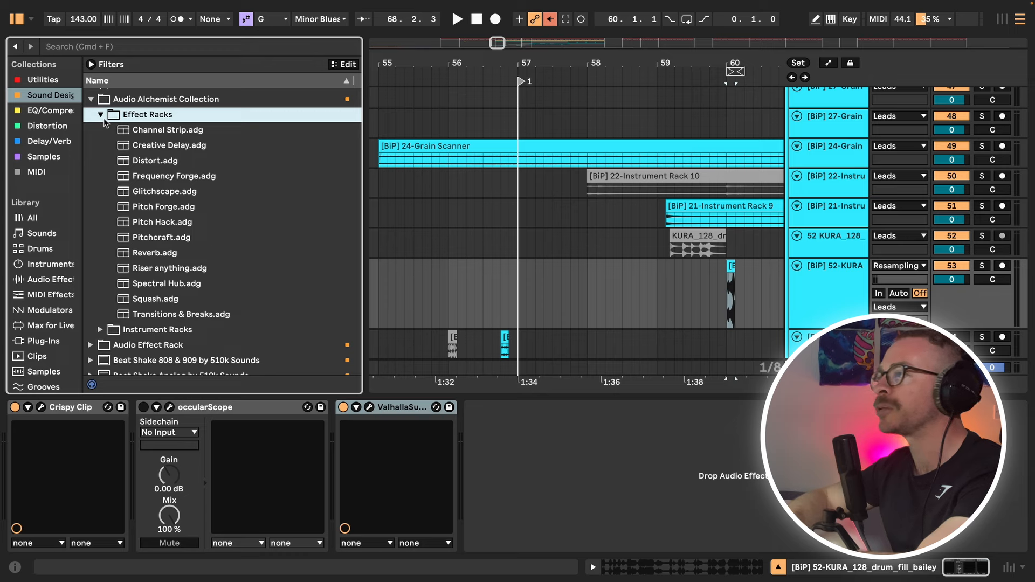
{"action": "left_click", "coordinate": [100, 114]}
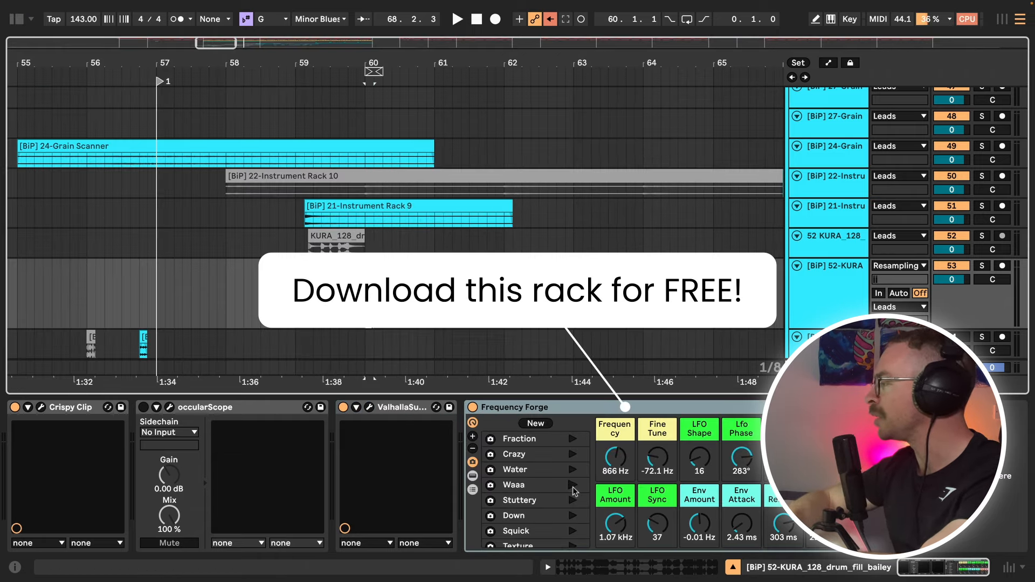
- Switch the Frequency Forge rack to its Waaa variation
{"action": "left_click", "coordinate": [458, 18]}
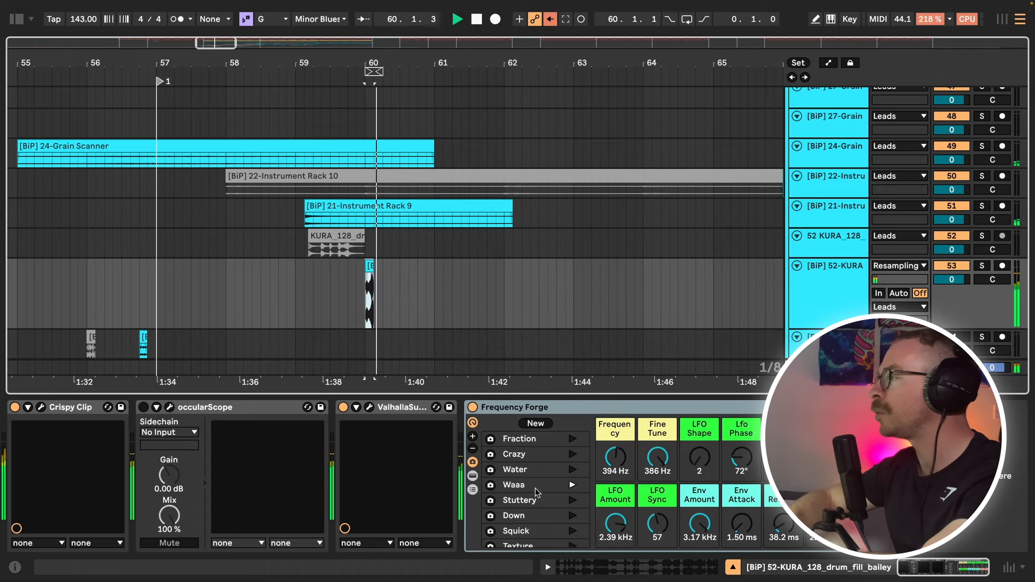